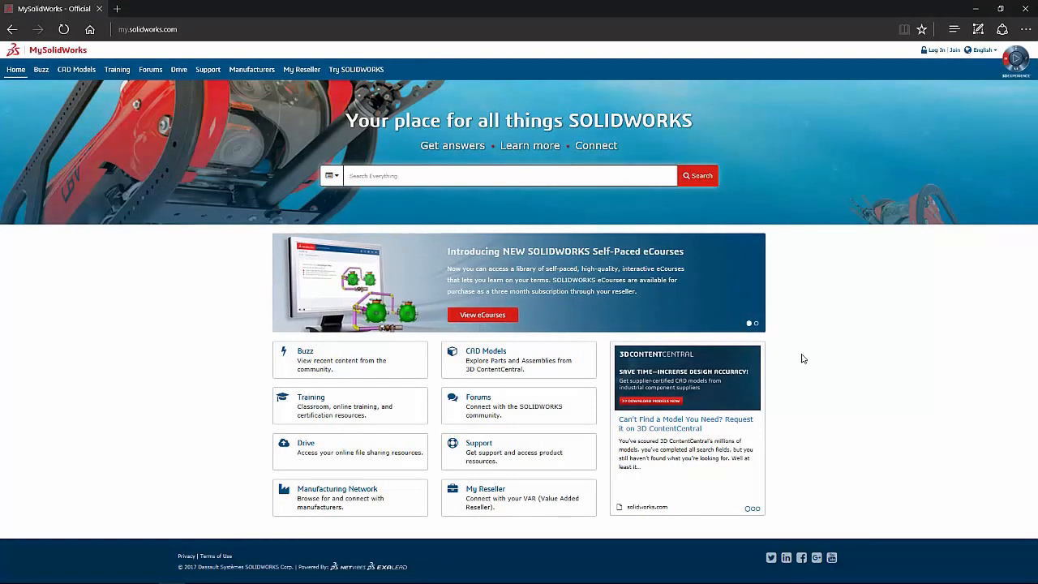
pyautogui.moveTo(357, 68)
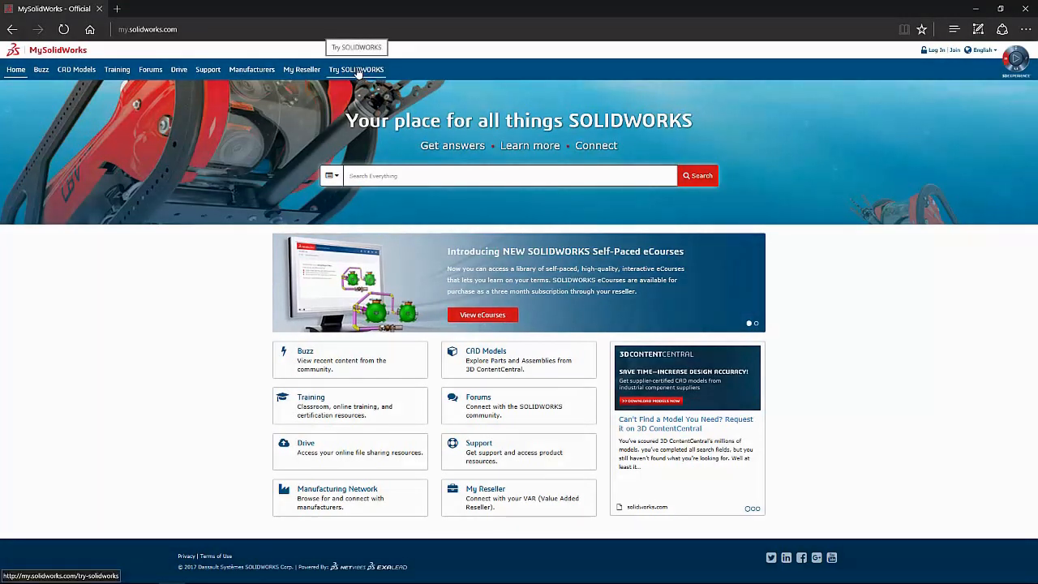
# Sign in to the Try SOLIDWORKS page and choose Central Europe as the trial server.
pyautogui.click(356, 68)
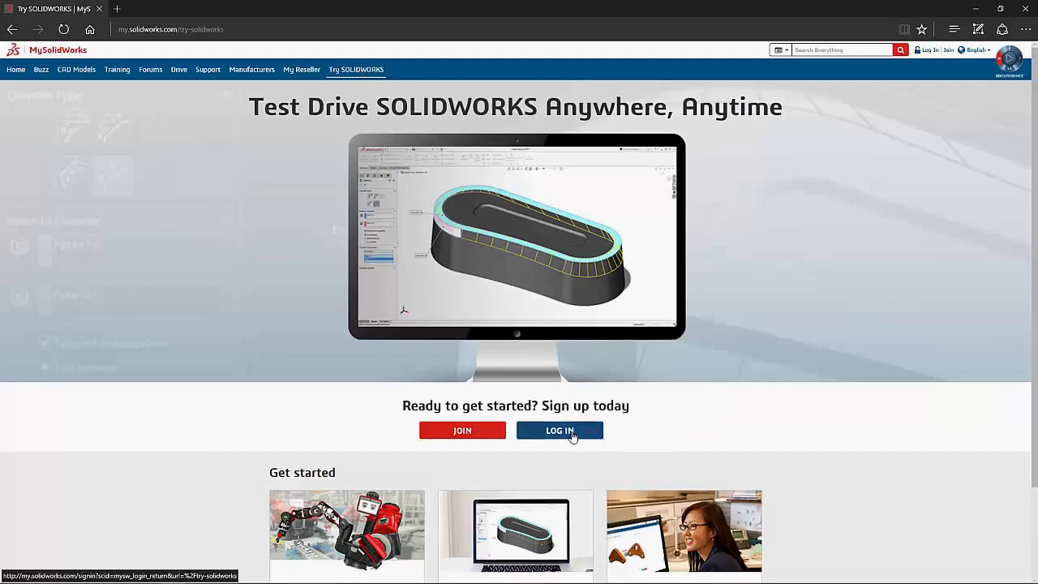
pyautogui.click(558, 430)
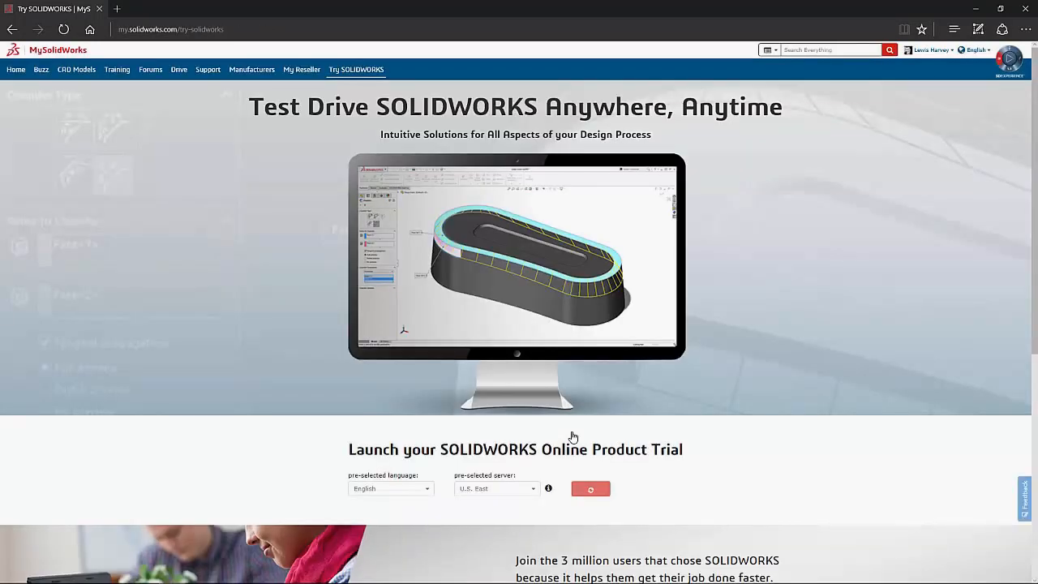
pyautogui.click(496, 488)
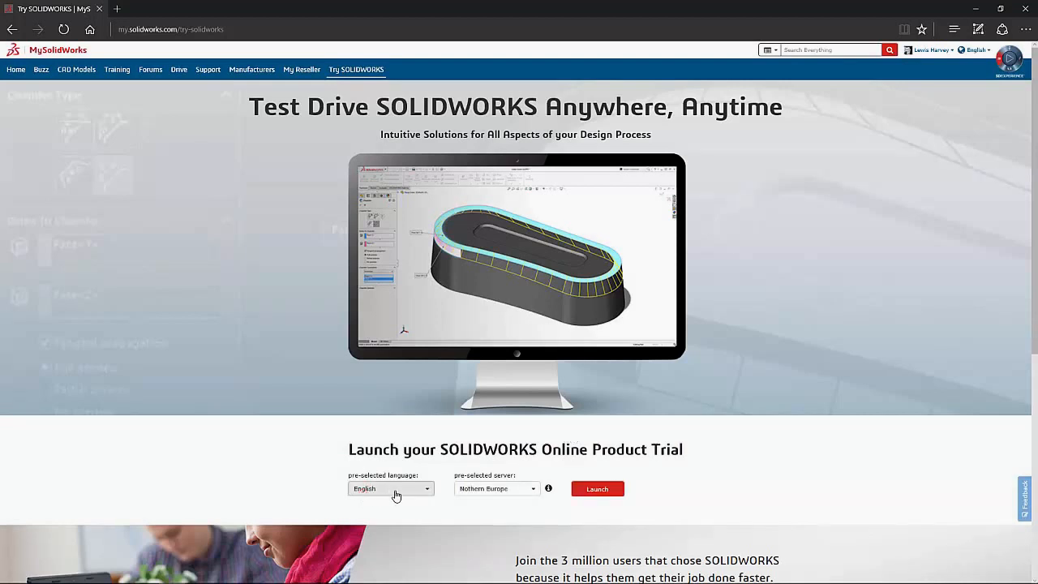
pyautogui.click(496, 488)
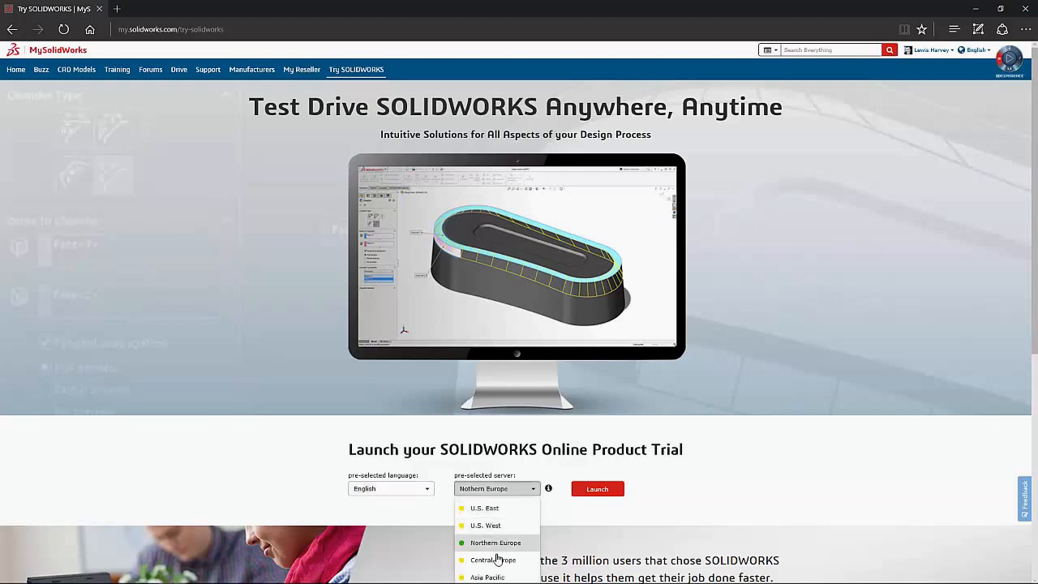
pyautogui.click(493, 559)
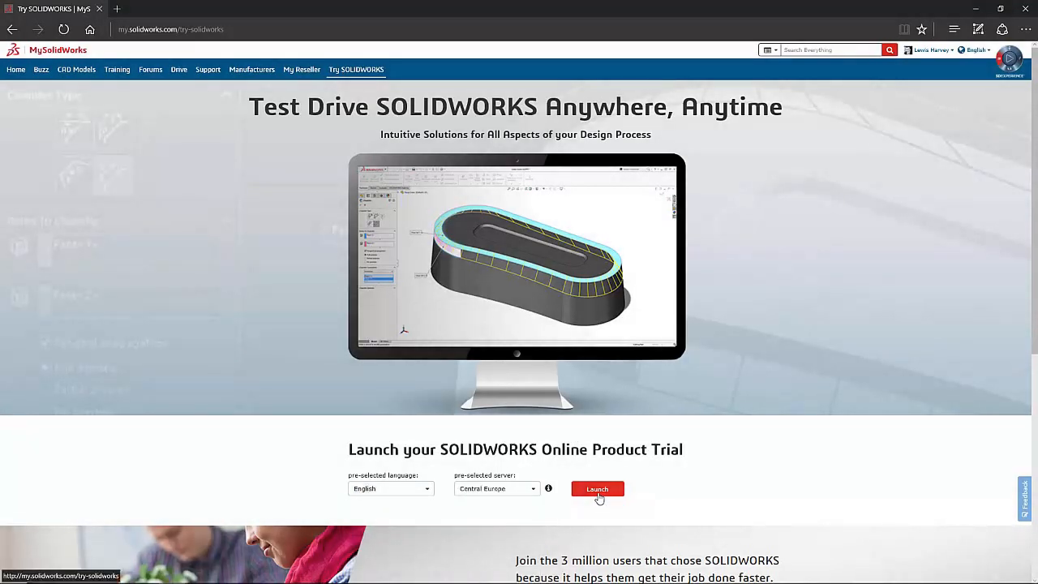
# Launch the SOLIDWORKS 2017 trial session and dismiss its welcome notice.
pyautogui.click(597, 489)
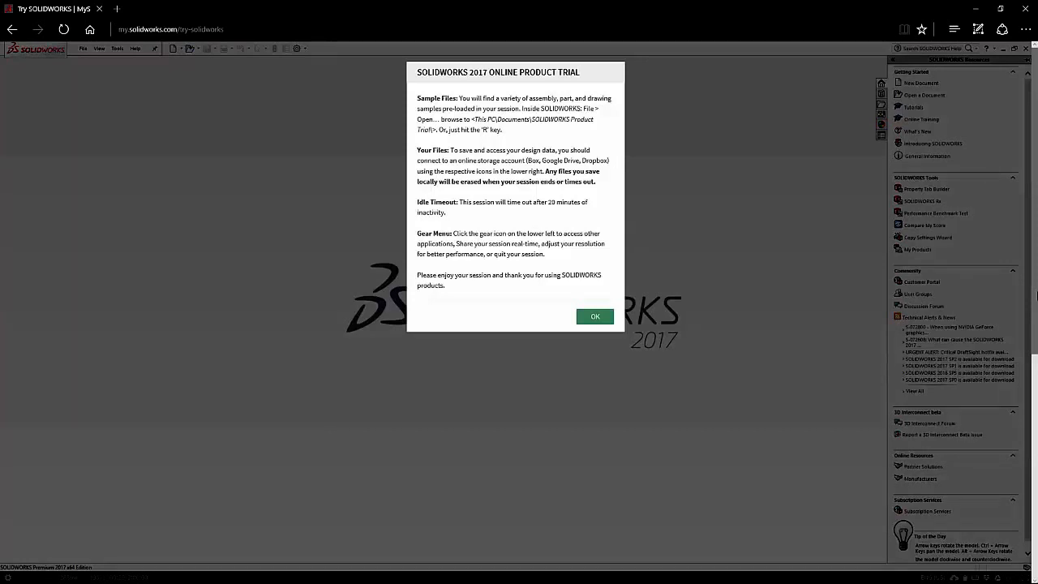
pyautogui.moveTo(594, 316)
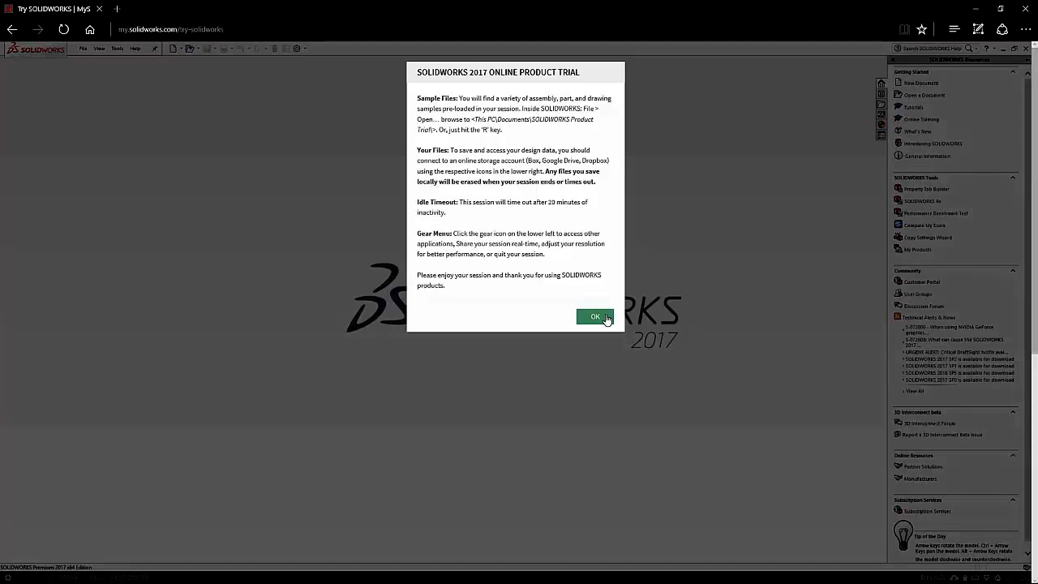
pyautogui.click(593, 316)
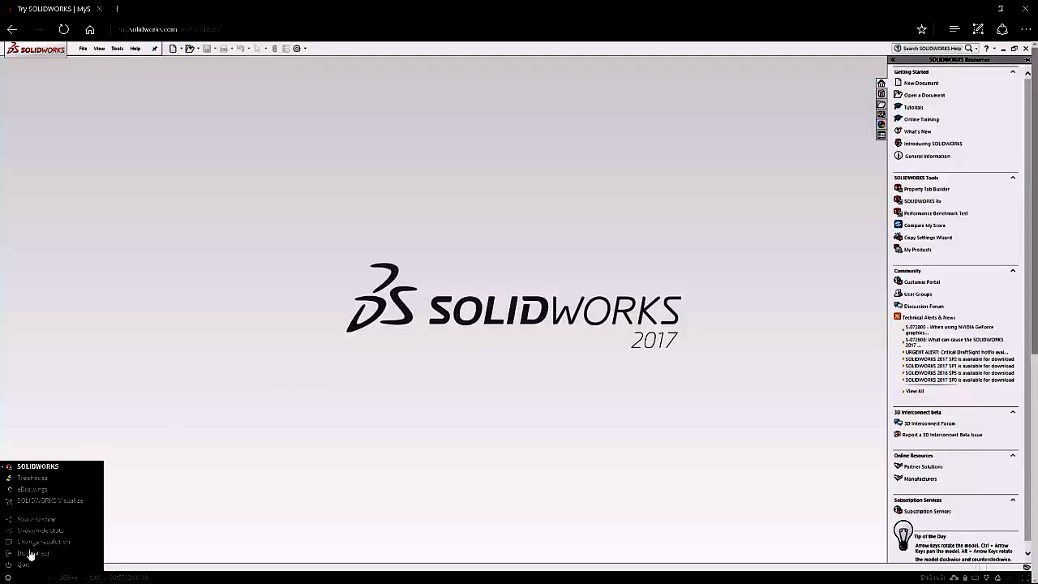
pyautogui.moveTo(81, 470)
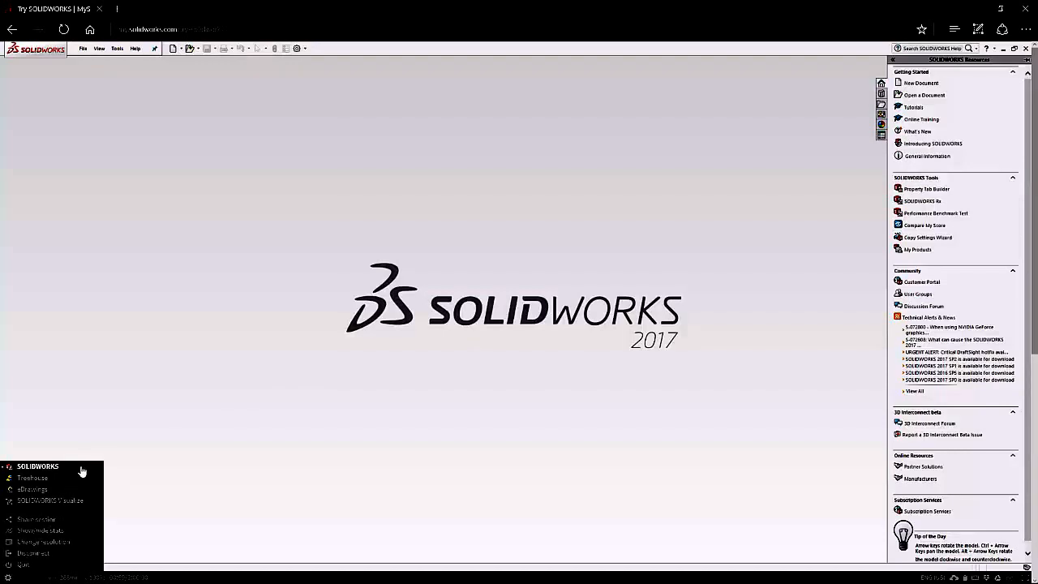
pyautogui.moveTo(84, 476)
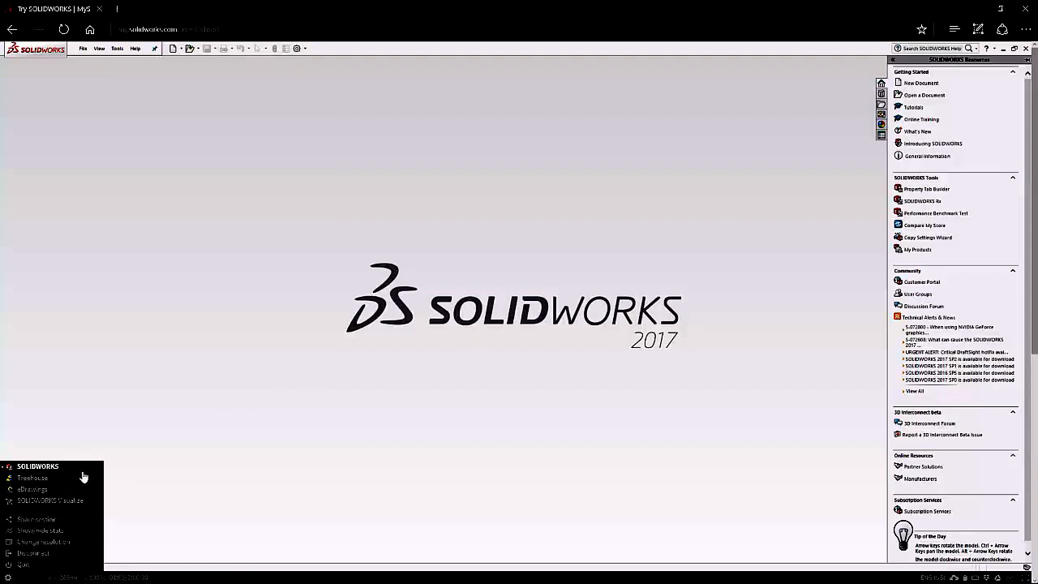
pyautogui.moveTo(91, 482)
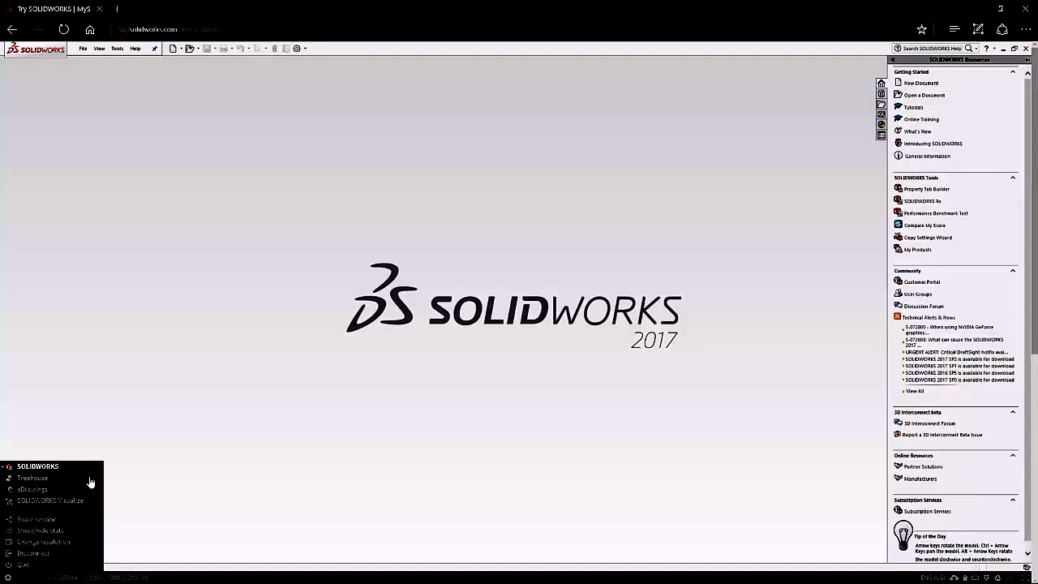
pyautogui.moveTo(94, 493)
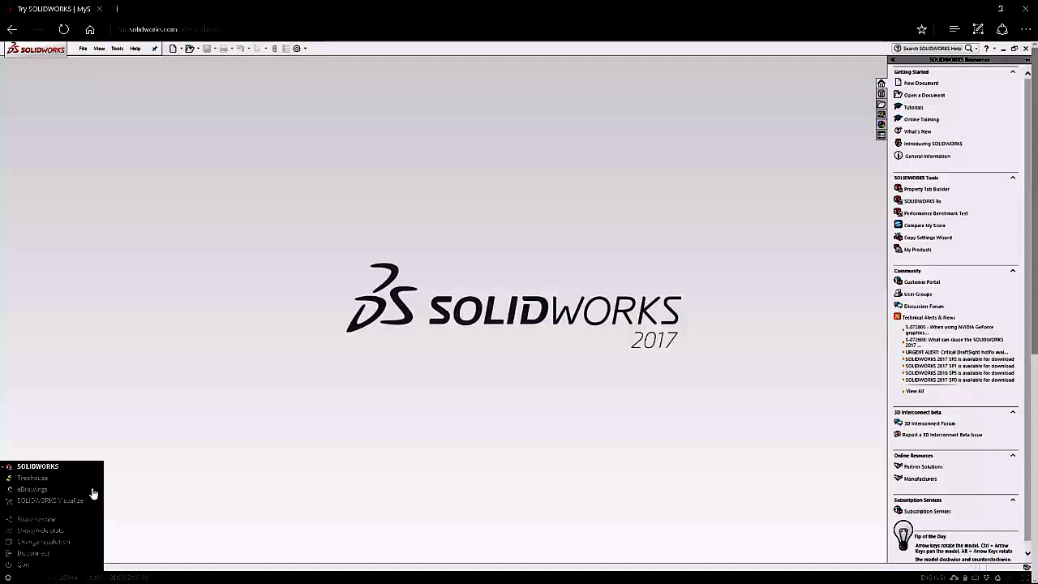
pyautogui.moveTo(91, 501)
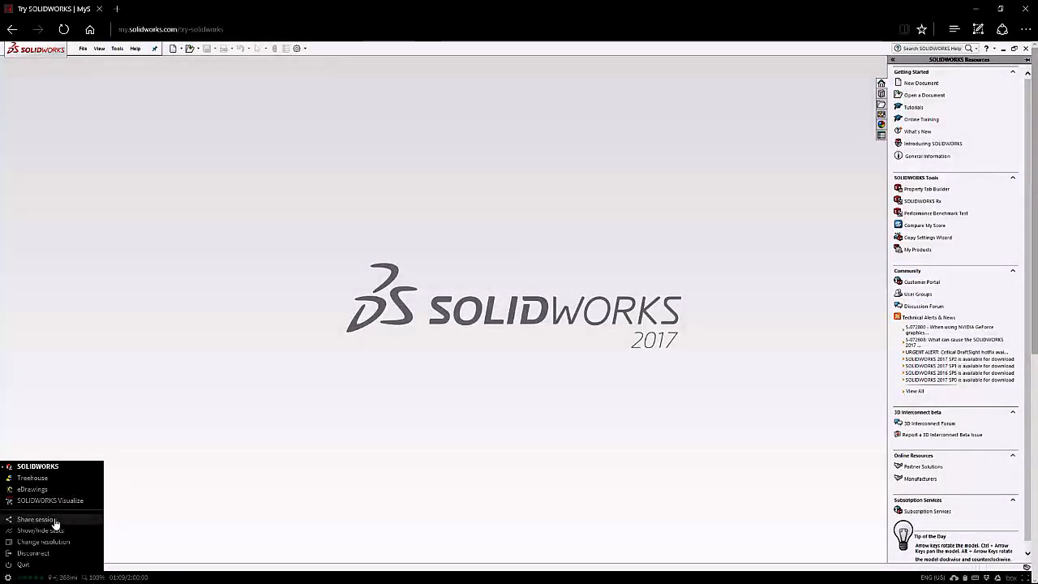
pyautogui.click(35, 519)
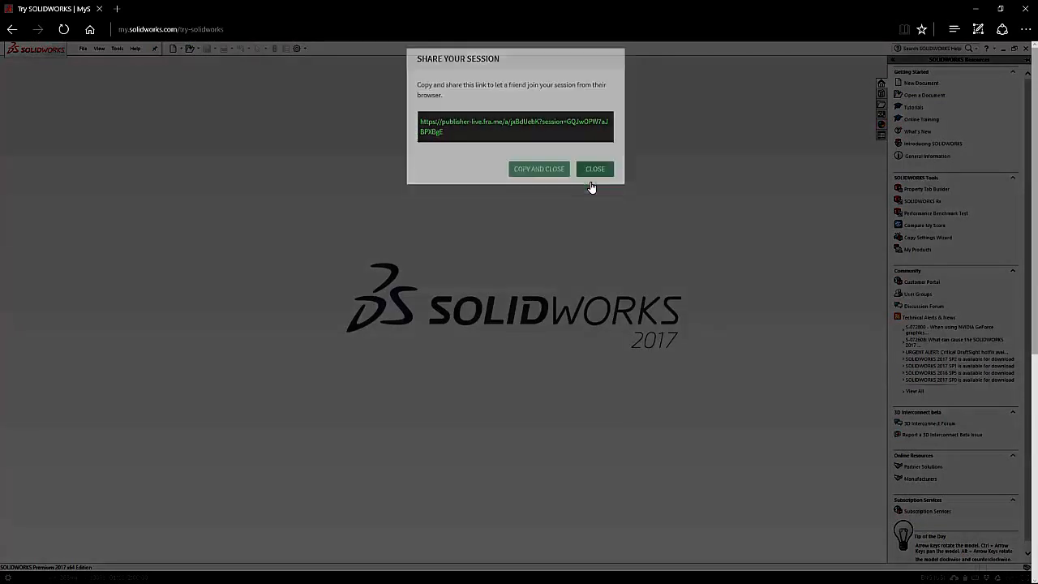
pyautogui.click(594, 168)
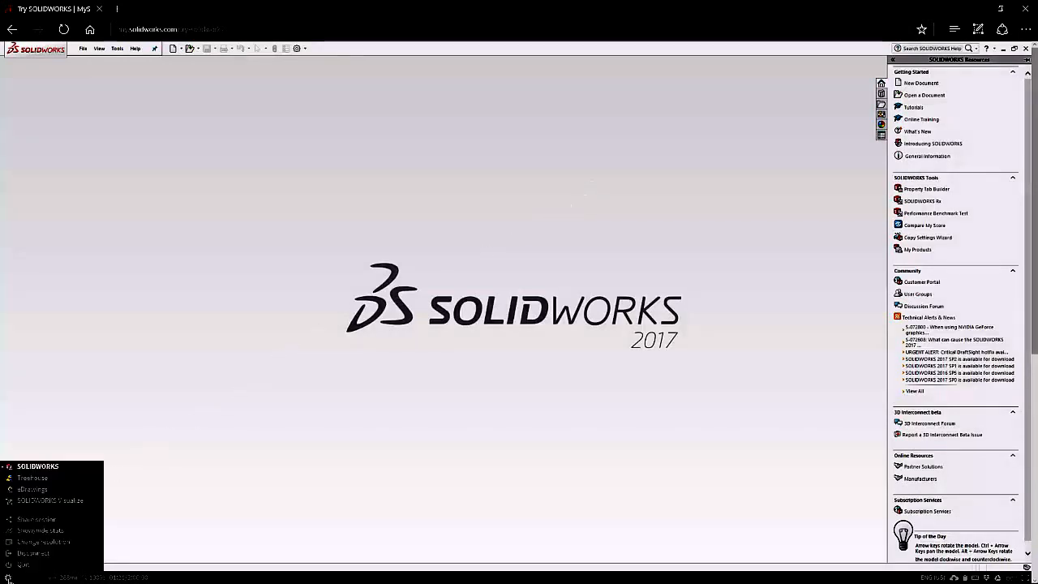
pyautogui.moveTo(95, 522)
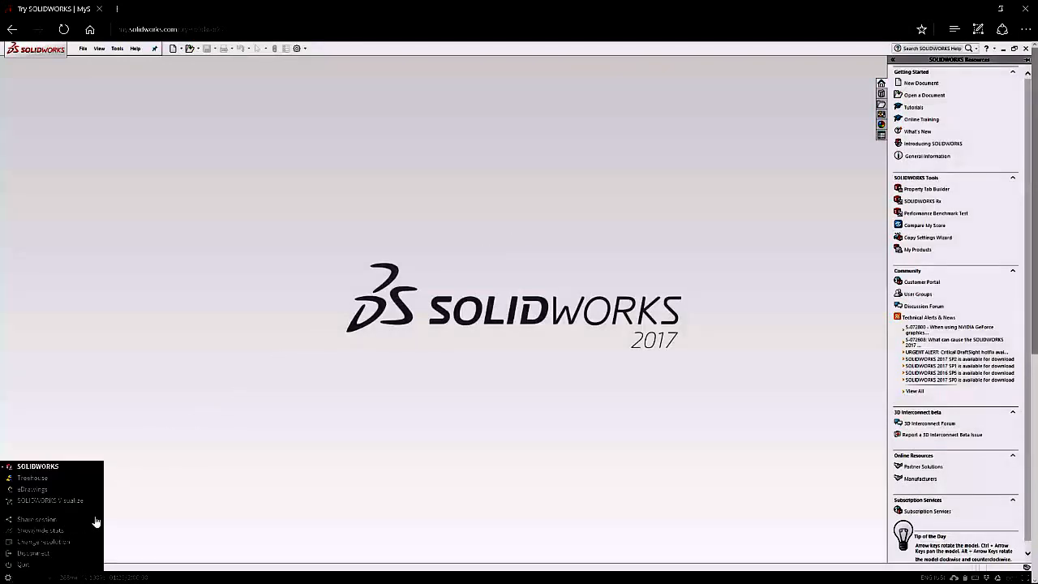
pyautogui.moveTo(94, 532)
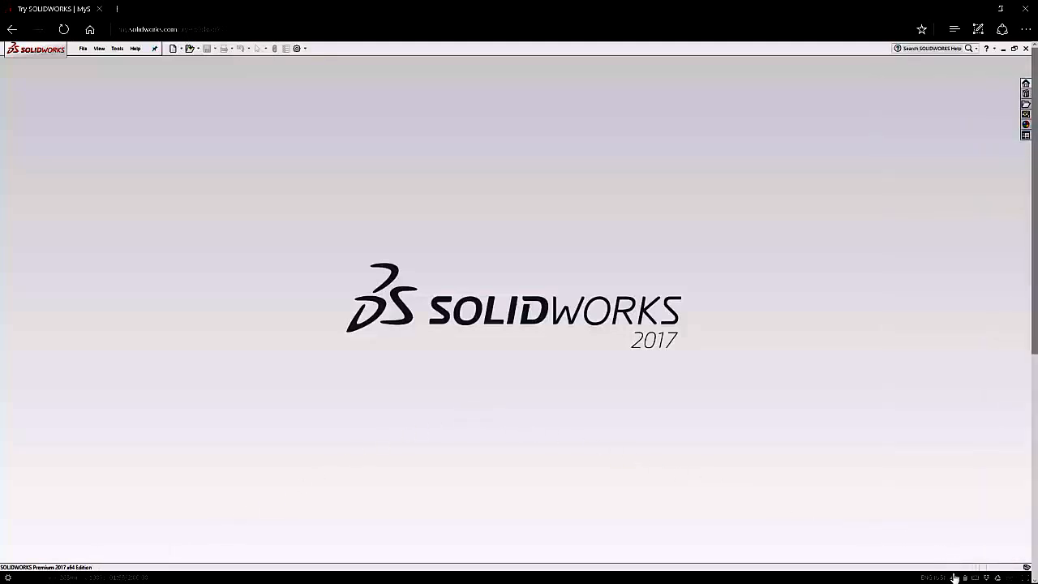
pyautogui.moveTo(955, 576)
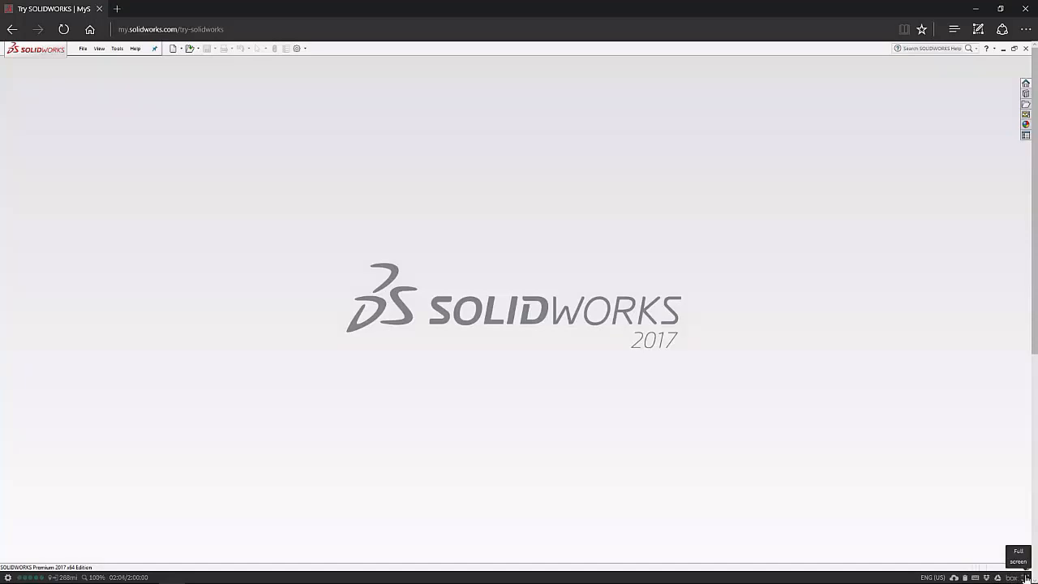
pyautogui.click(1019, 555)
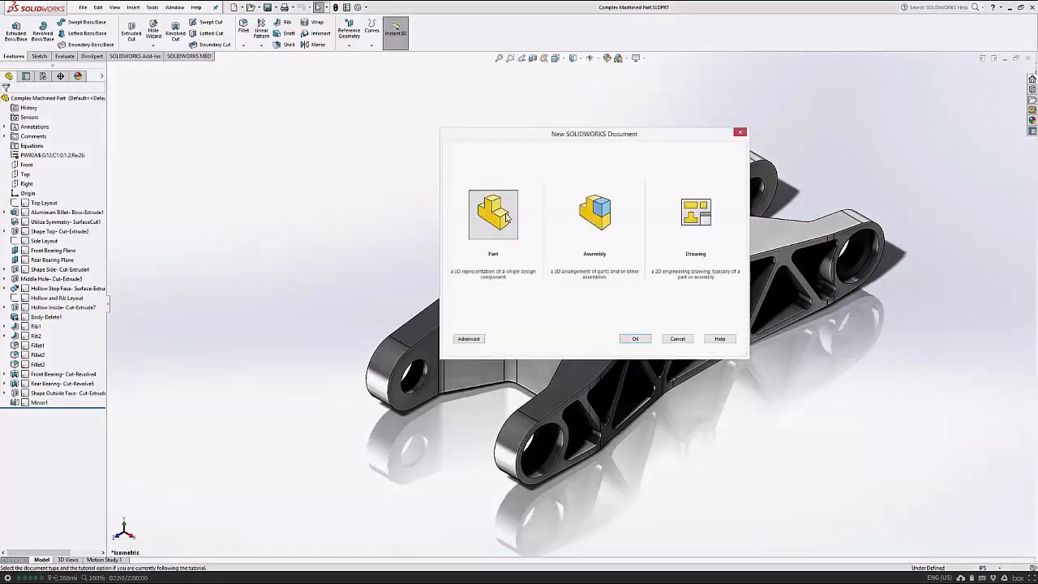
# Choose Drawing as the type in the New SOLIDWORKS Document dialog.
pyautogui.click(593, 214)
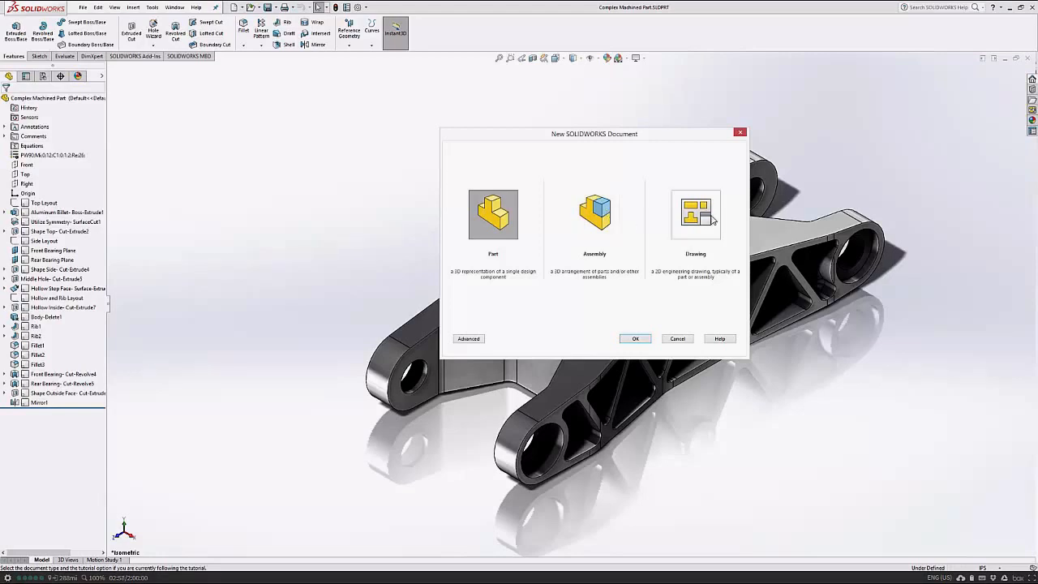
pyautogui.moveTo(678, 339)
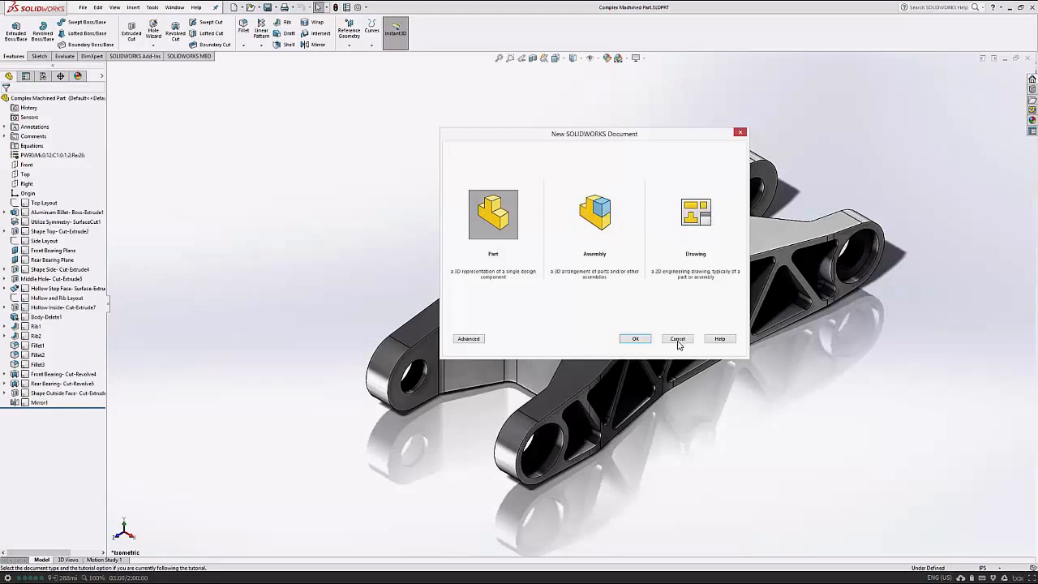
# Cancel the new document and begin saving Complex Machined Part to GoogleDrive (G:).
pyautogui.click(676, 339)
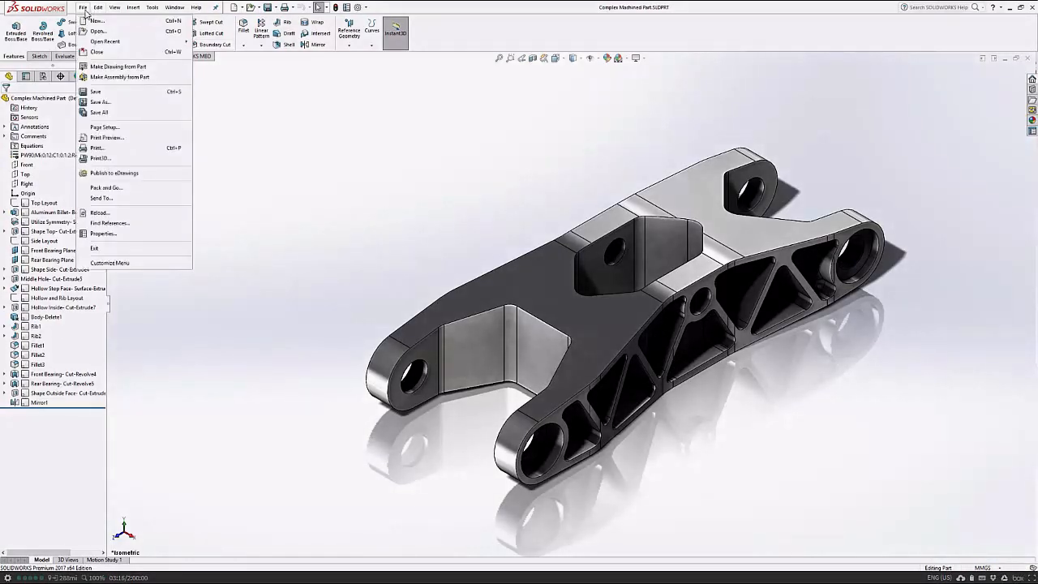
pyautogui.click(100, 100)
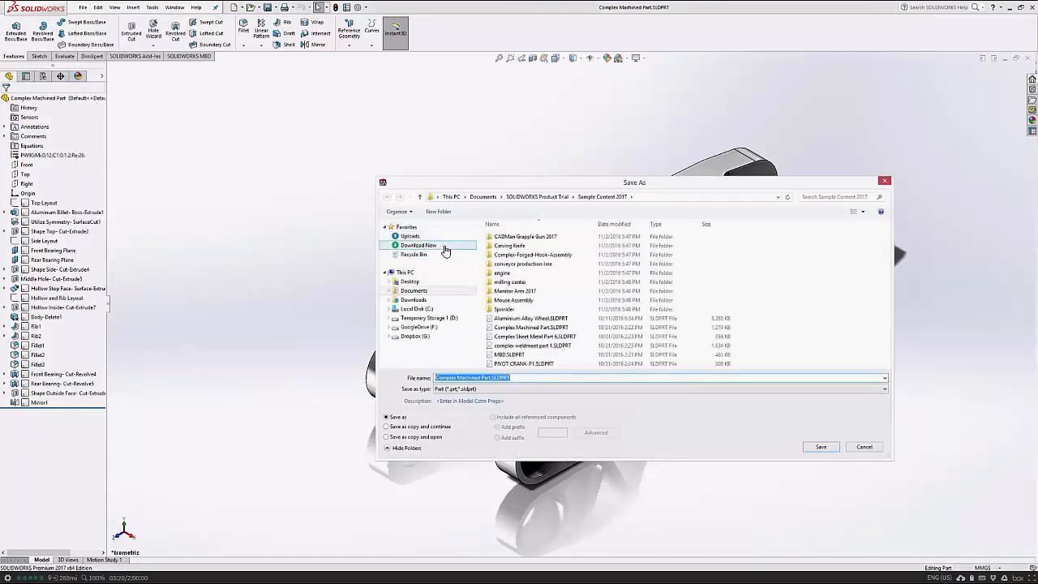
pyautogui.click(419, 327)
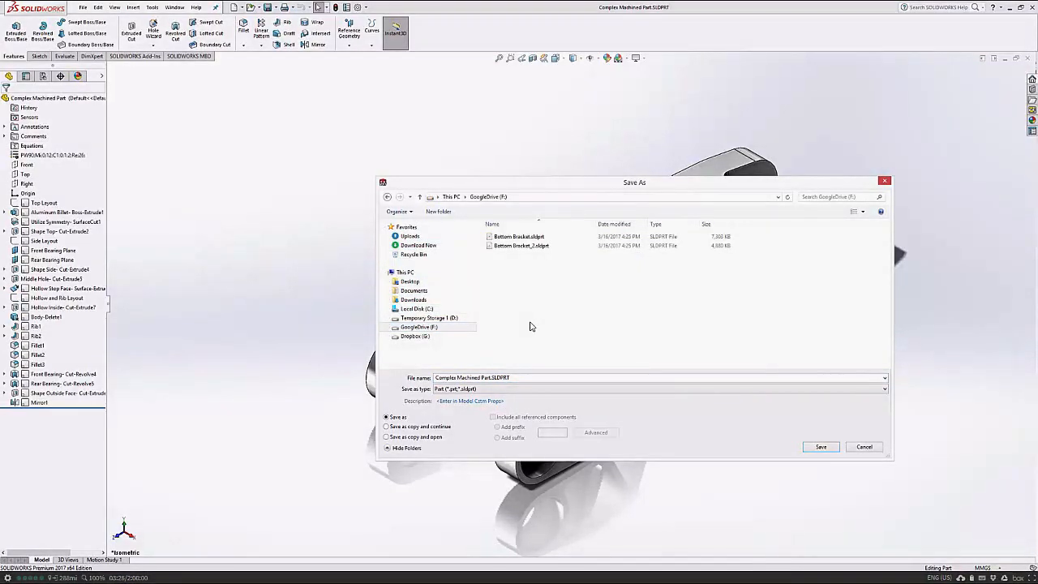
pyautogui.moveTo(527, 314)
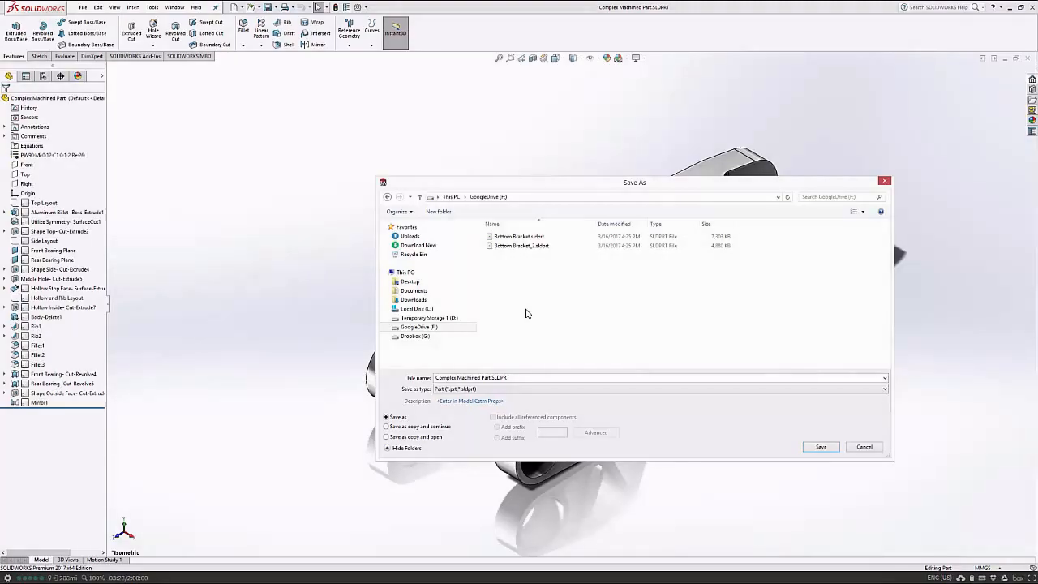